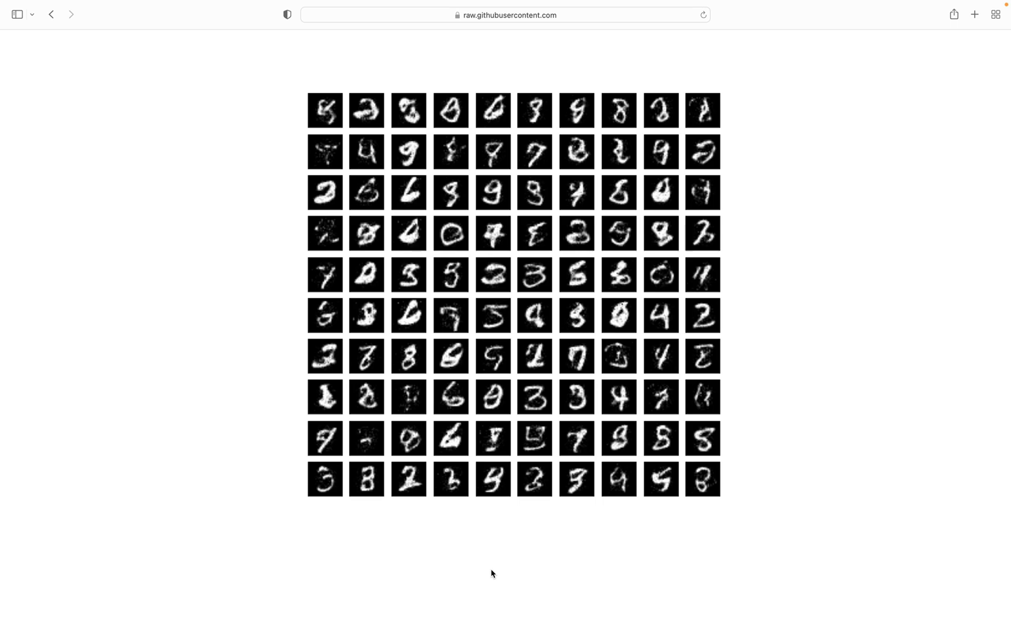
mouse_move(554, 354)
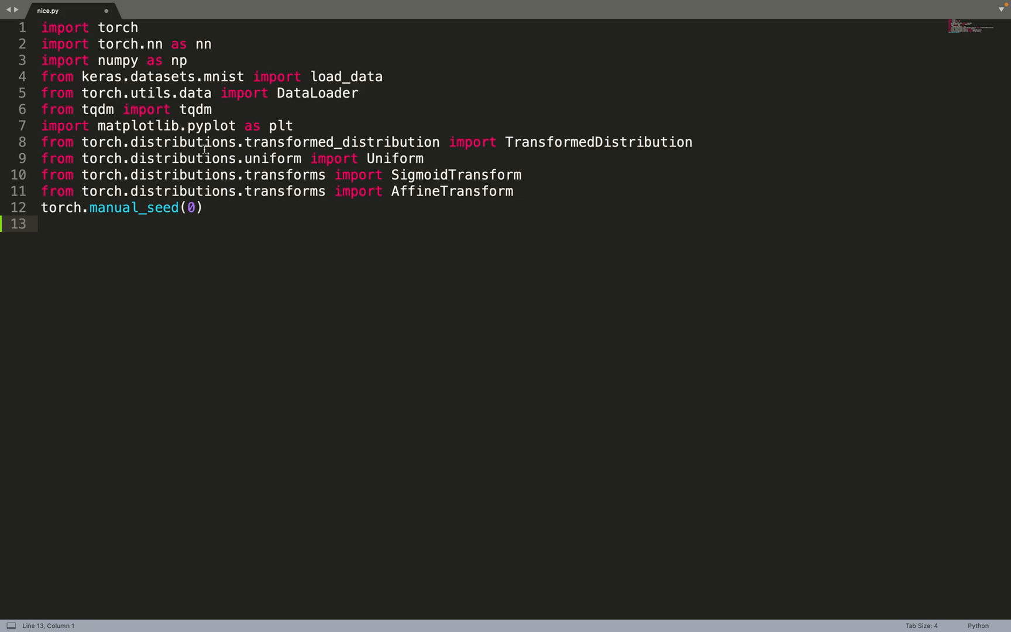
- Write the MNIST loading code adding uniform noise, clipping to [0, 1] and flattening to 784
key(enter)
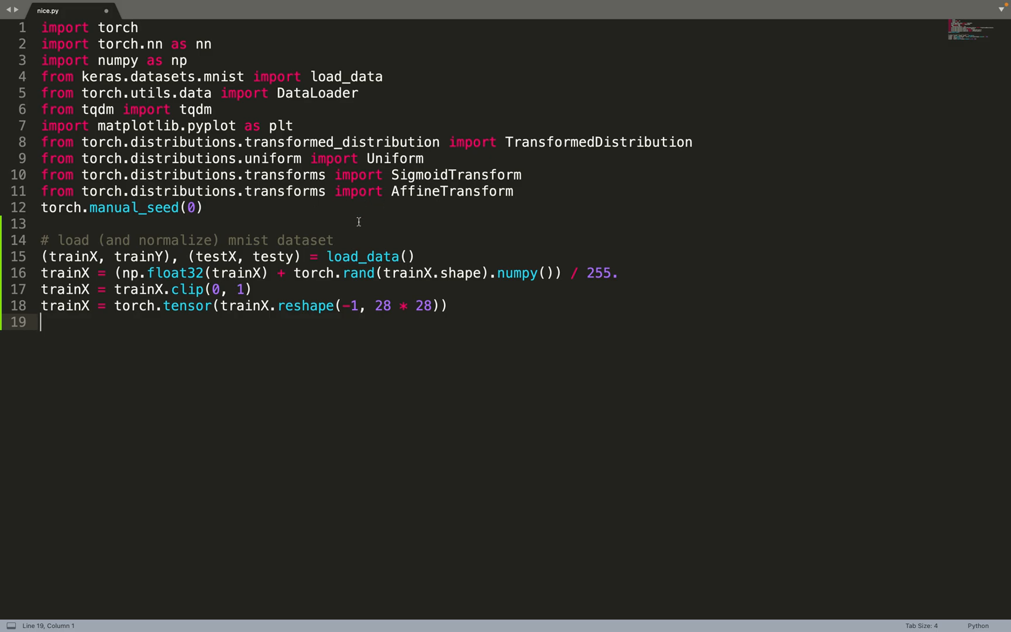
mouse_move(412, 278)
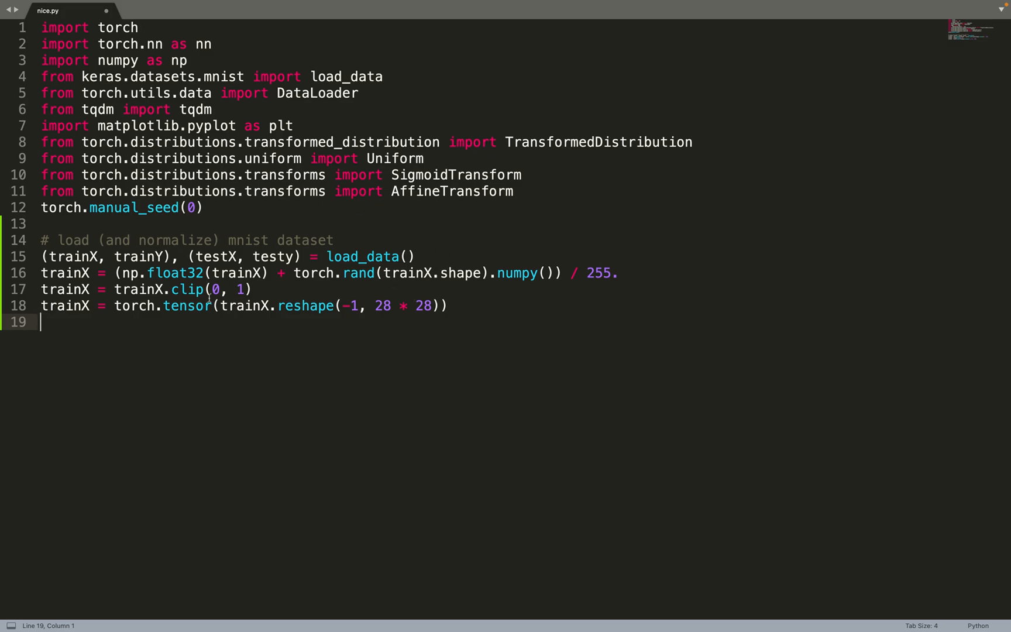
mouse_move(188, 289)
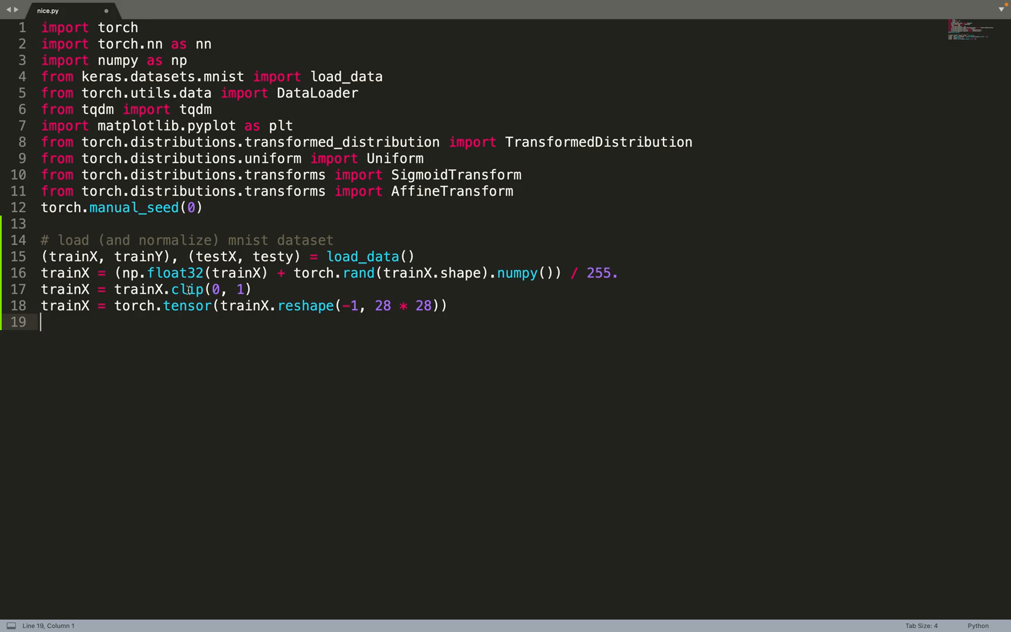
mouse_move(441, 284)
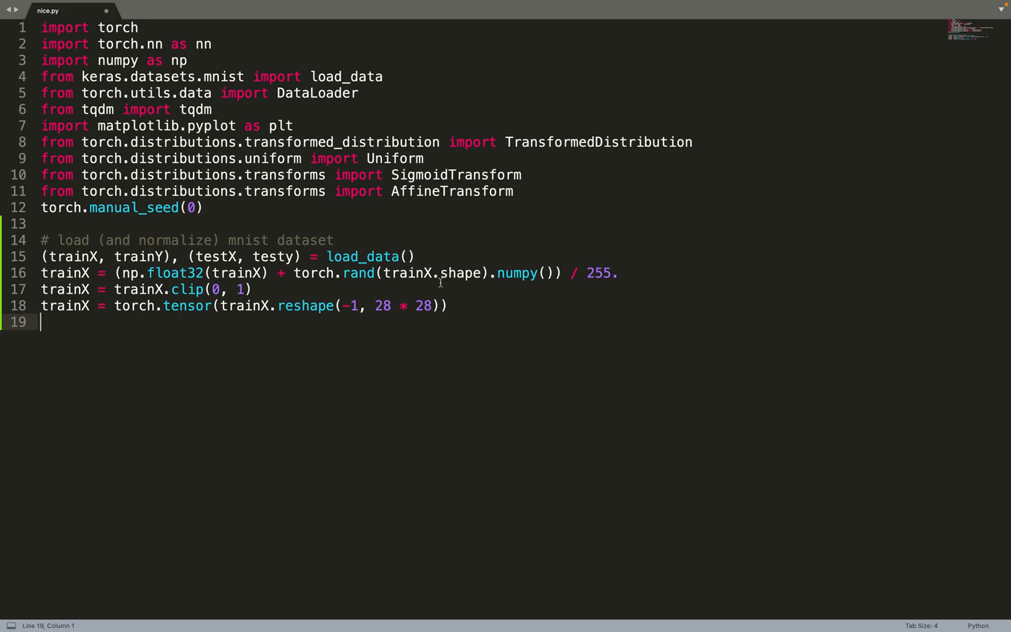
mouse_move(312, 355)
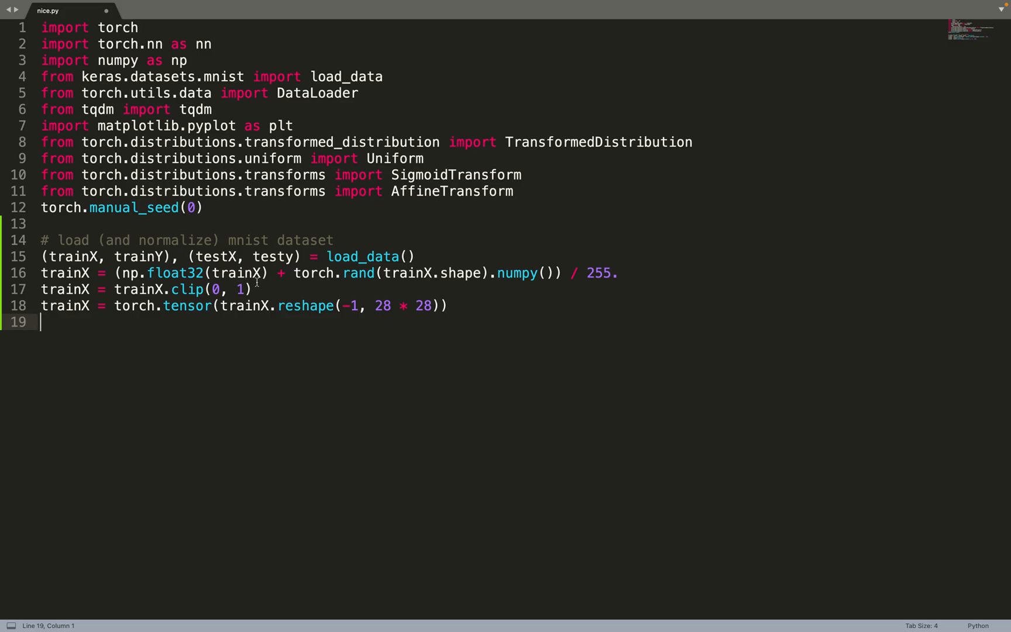
mouse_move(216, 355)
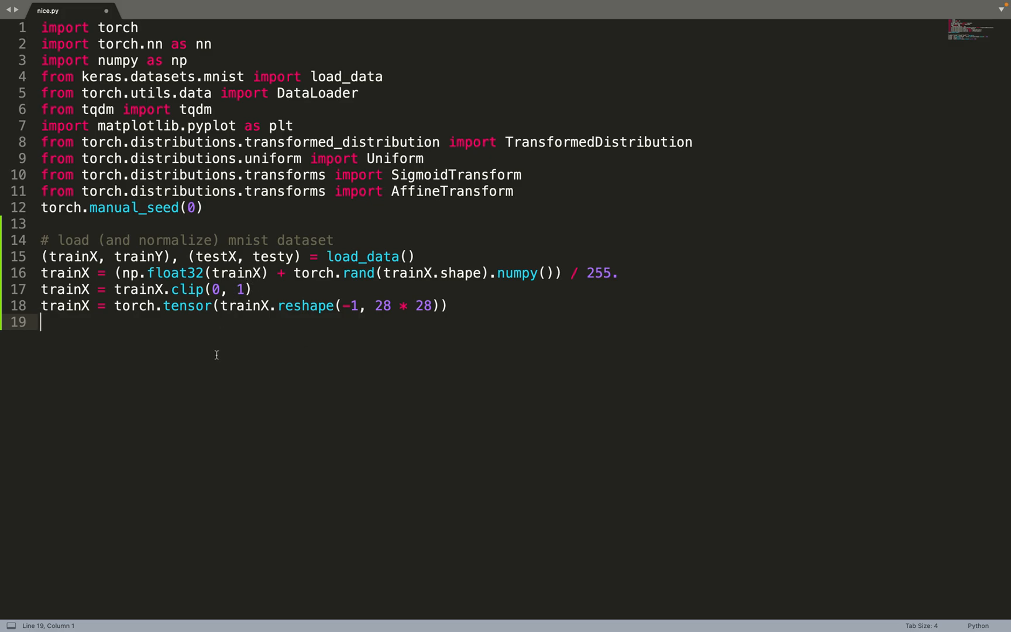
mouse_move(606, 261)
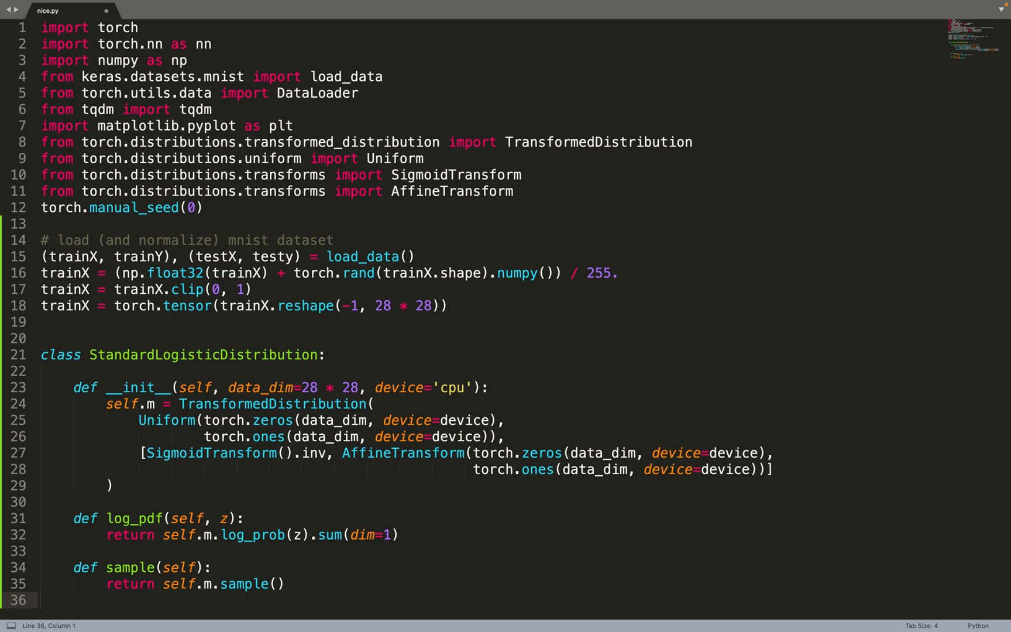
- Place the cursor below the StandardLogisticDistribution class with its log_pdf and sample methods
click(42, 600)
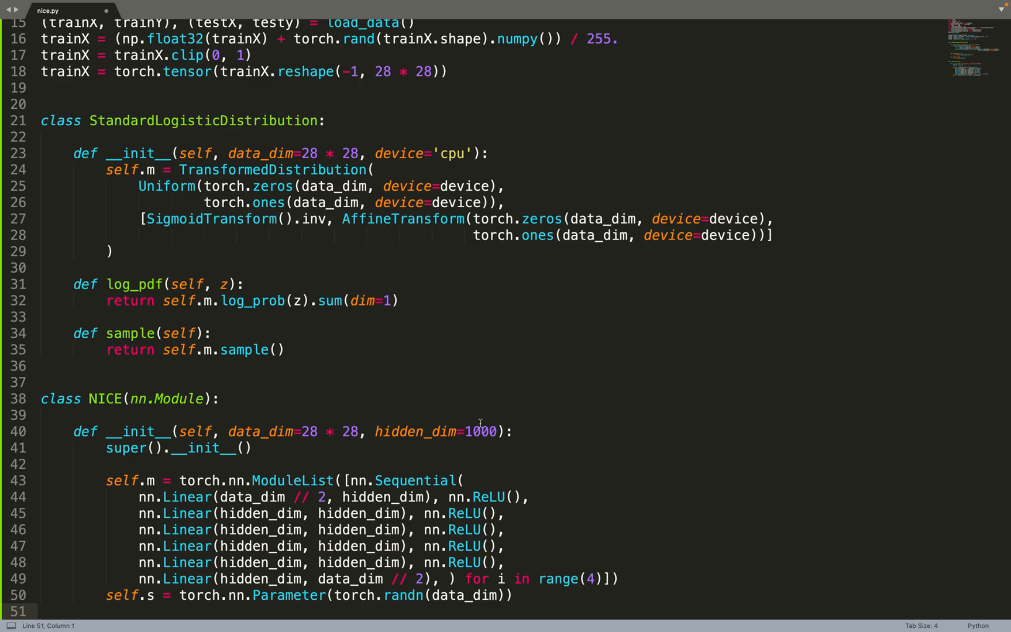
mouse_move(446, 454)
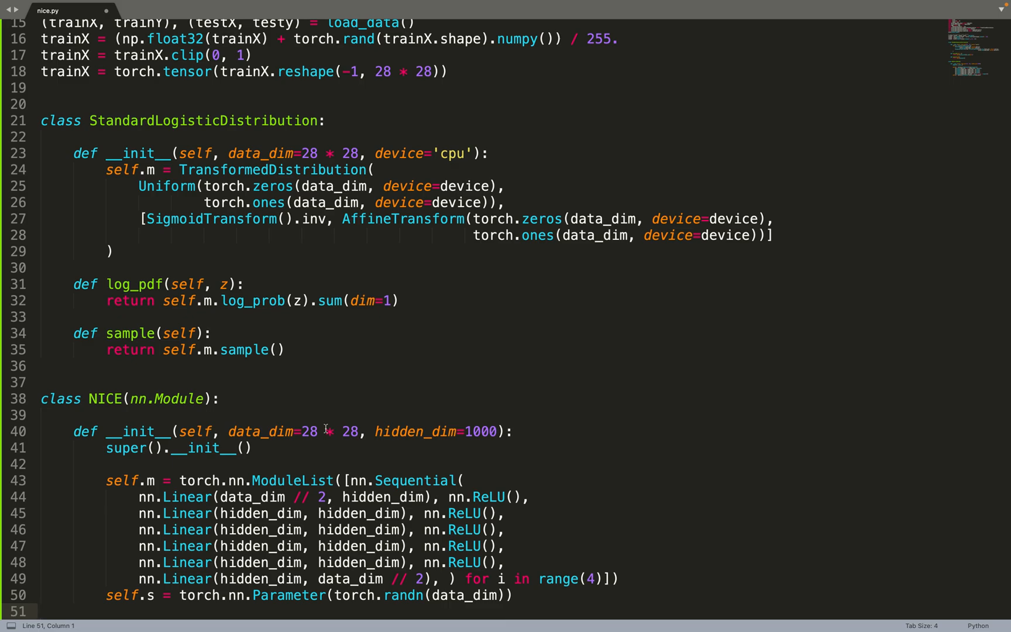
mouse_move(166, 601)
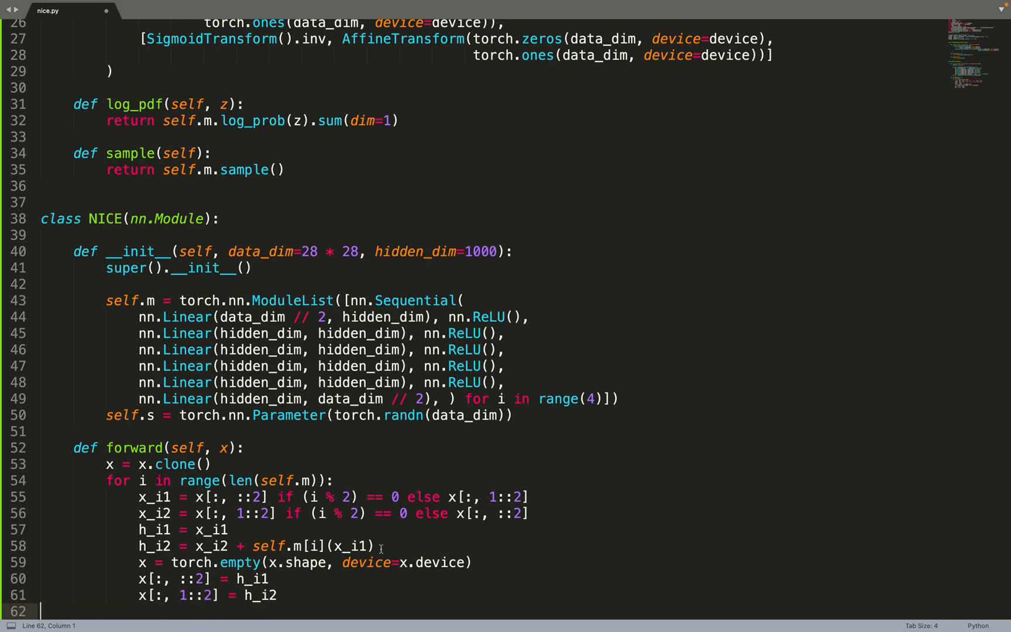
- Select the coupling-loop lines of the NICE forward pass
drag(139, 529, 380, 545)
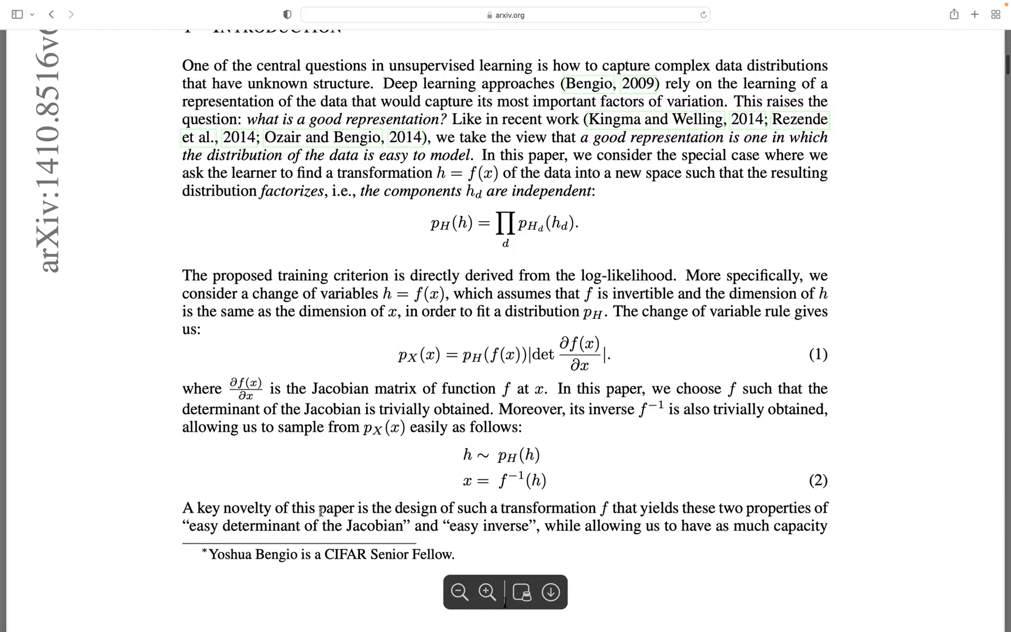
- Scroll the NICE paper down to coupling equations (3) and (4)
scroll(down, 3)
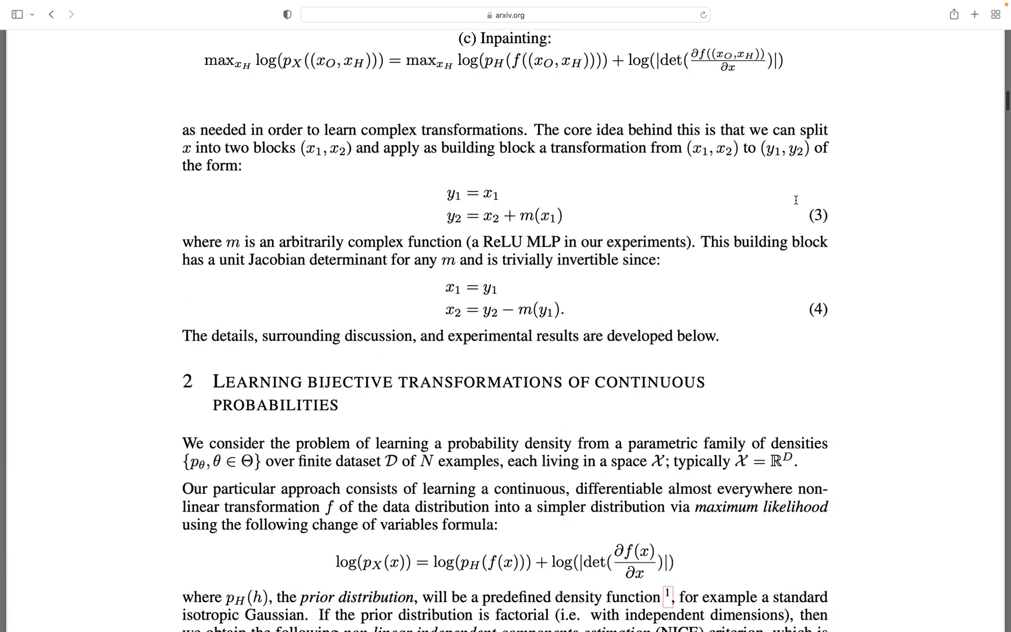
mouse_move(466, 227)
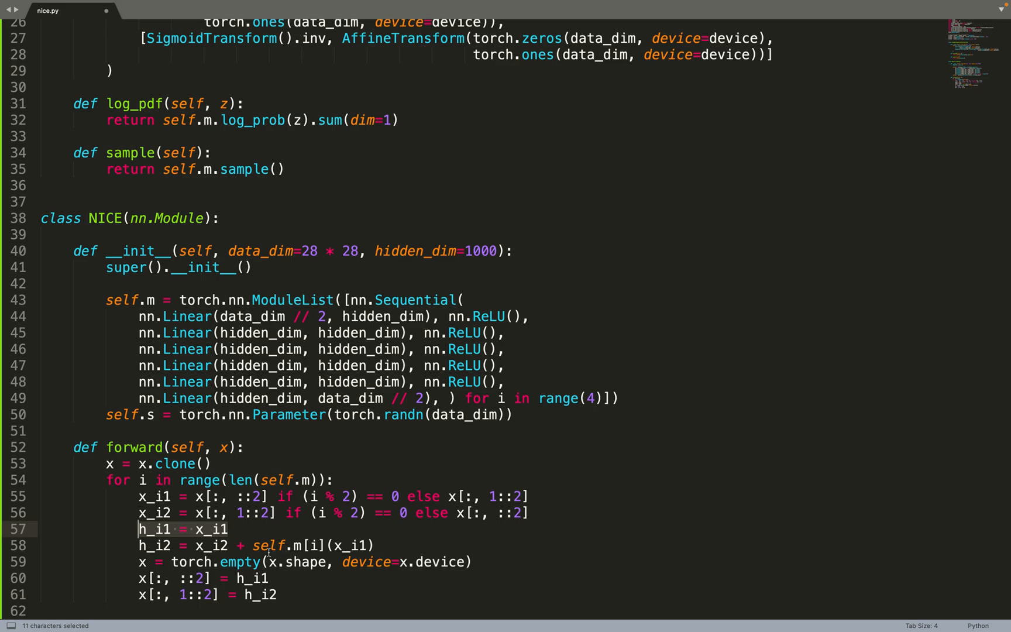
mouse_move(236, 527)
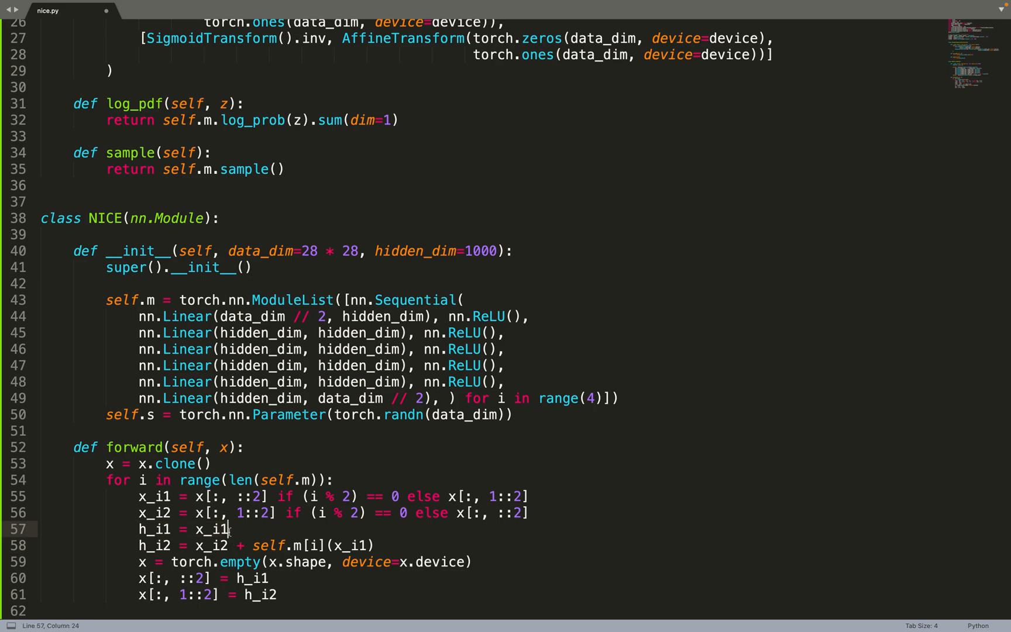
- Add z = torch.exp(self.s) * x and log_jacobian = torch.sum(self.s) after the coupling loop
double_click(211, 529)
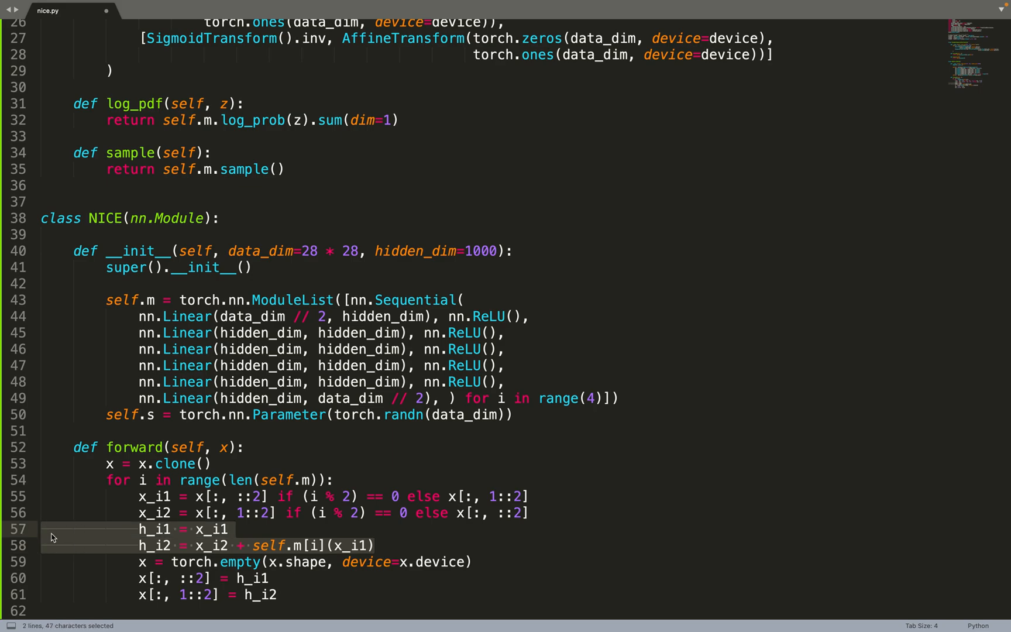
mouse_move(555, 507)
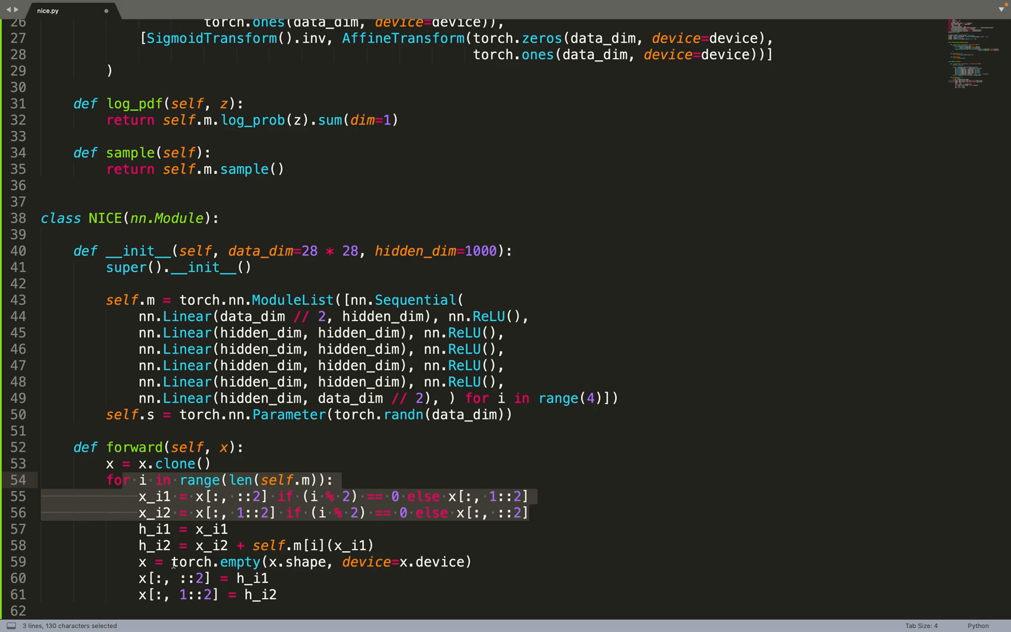
click(154, 611)
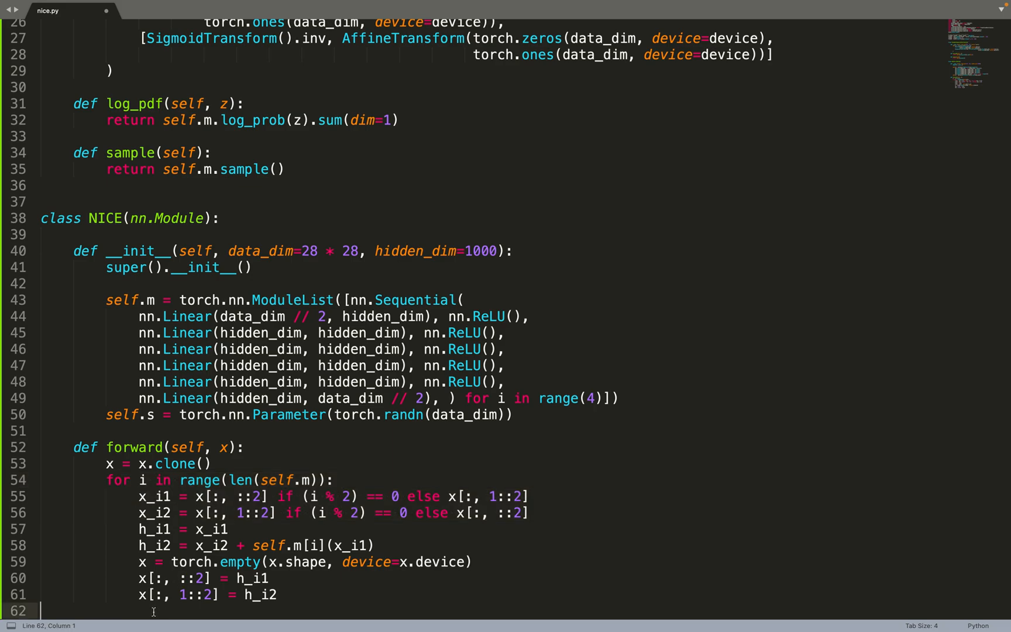
text(z = torch.exp(self.s) * x)
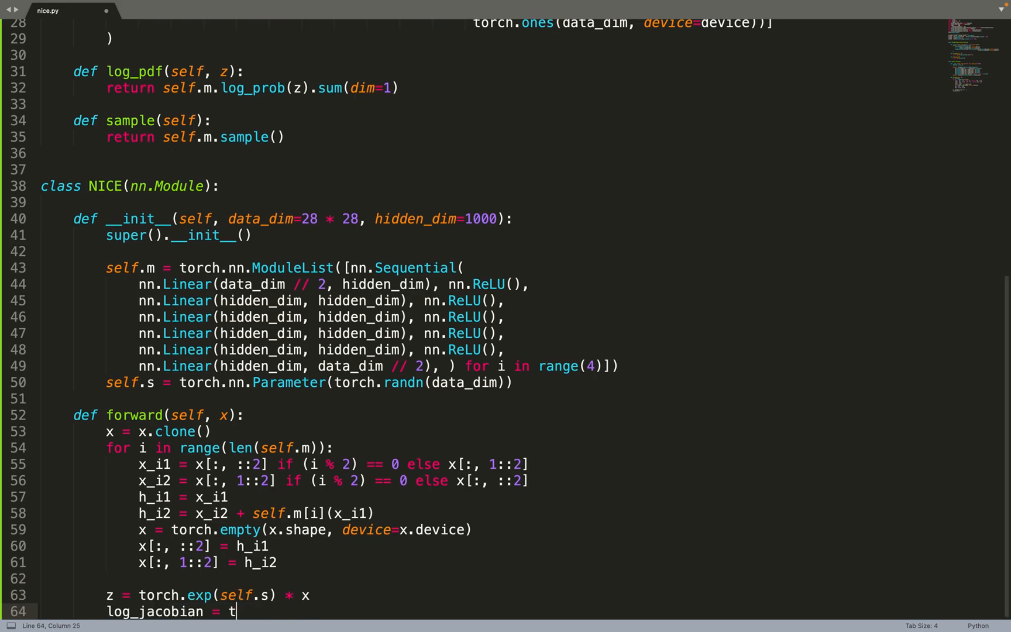
text(orch.sum(self.s))
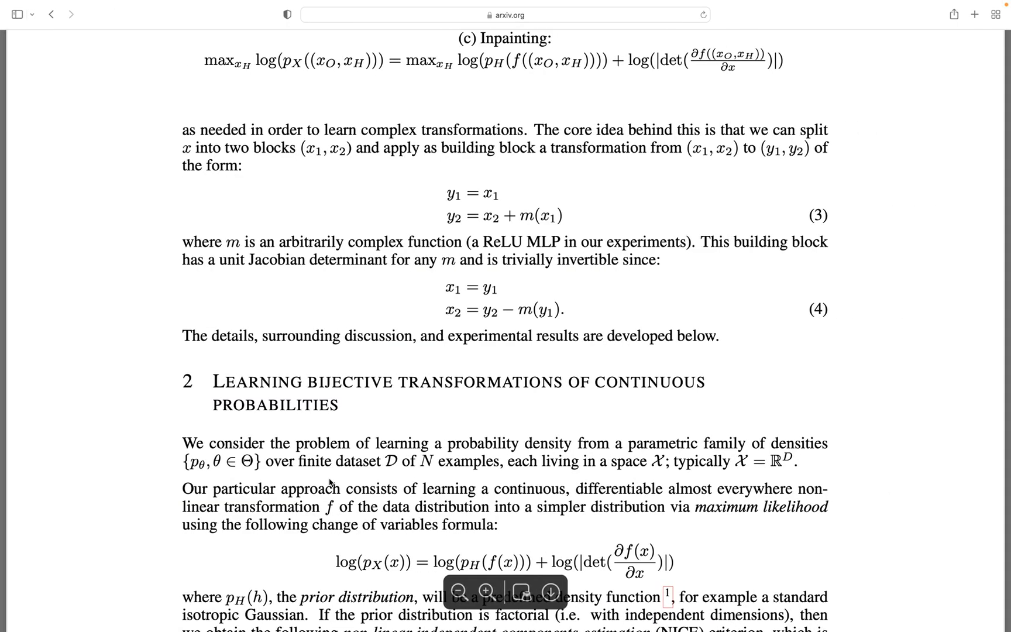
- Scroll the paper to Section 3.3 'Allowing rescaling' and highlight the criterion's scaling term
scroll(down, 3)
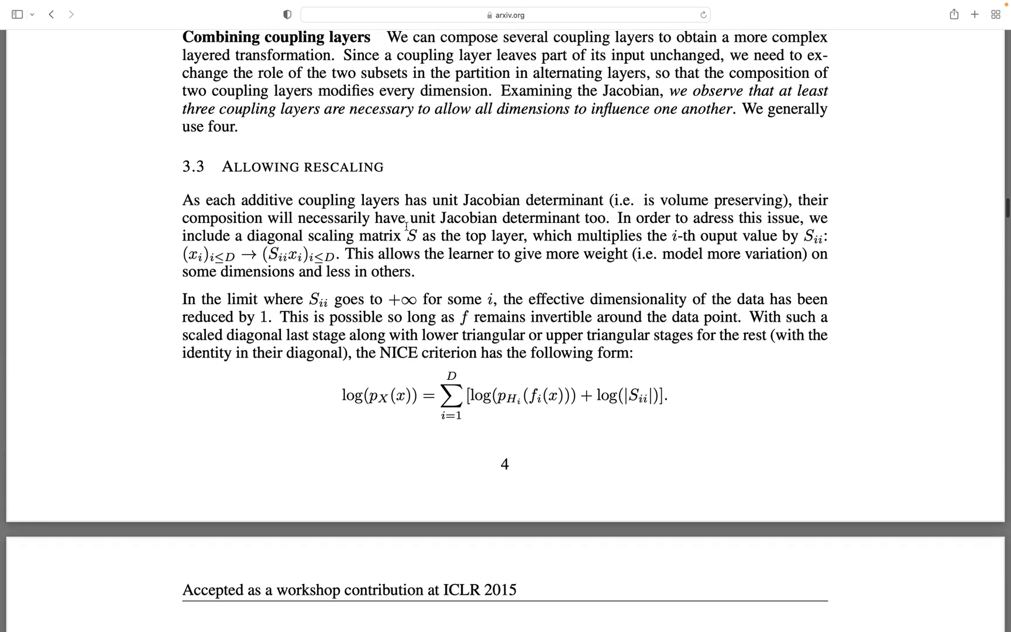
mouse_move(457, 213)
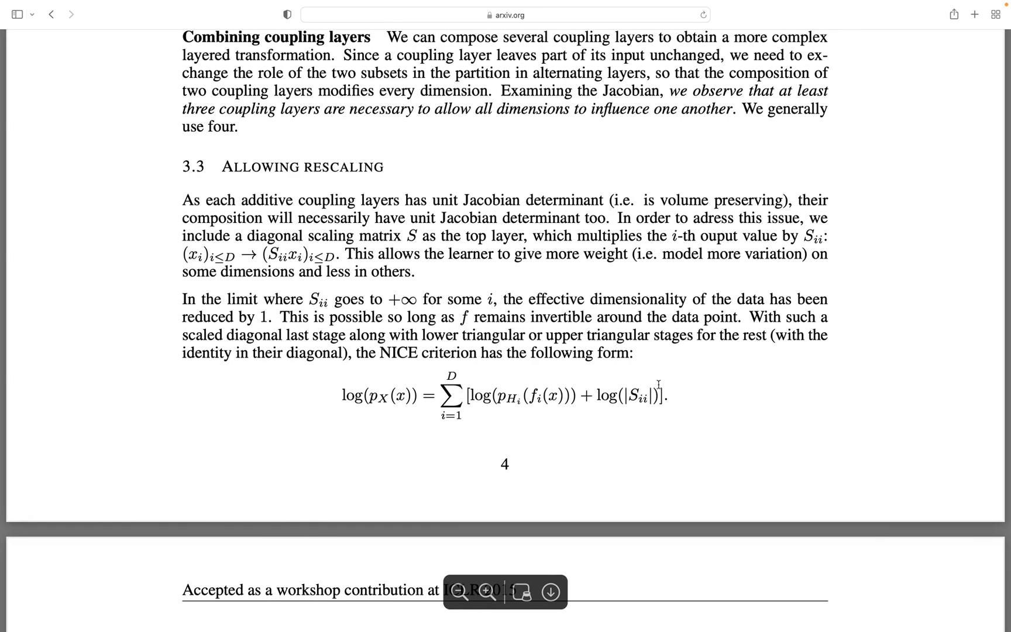
drag(596, 394, 668, 394)
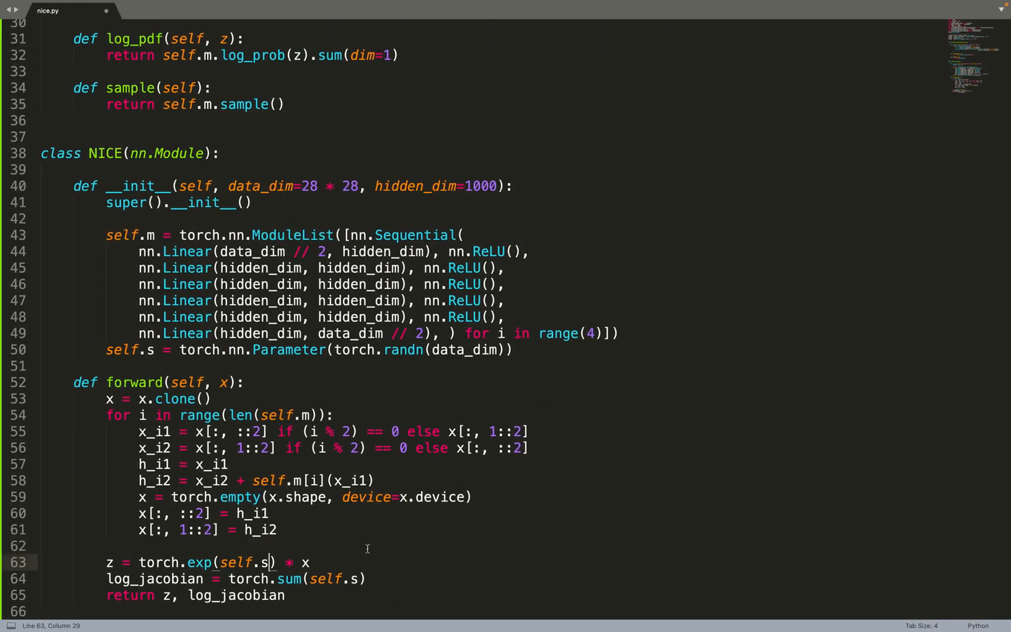
mouse_move(179, 602)
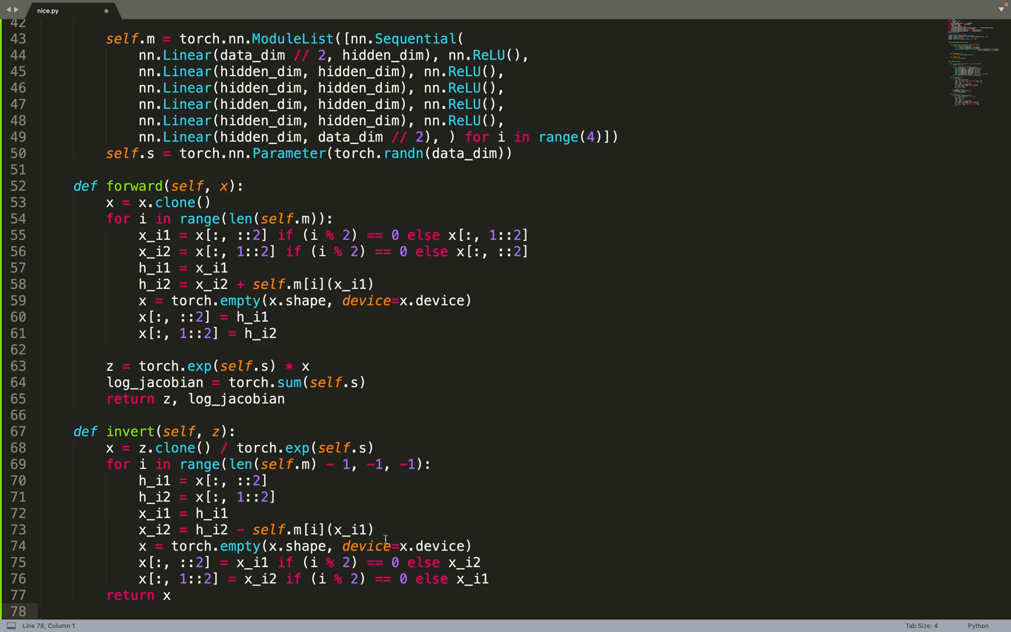
- Select lines of the invert method that divides by exp(s) and reverses the couplings
drag(136, 513, 374, 529)
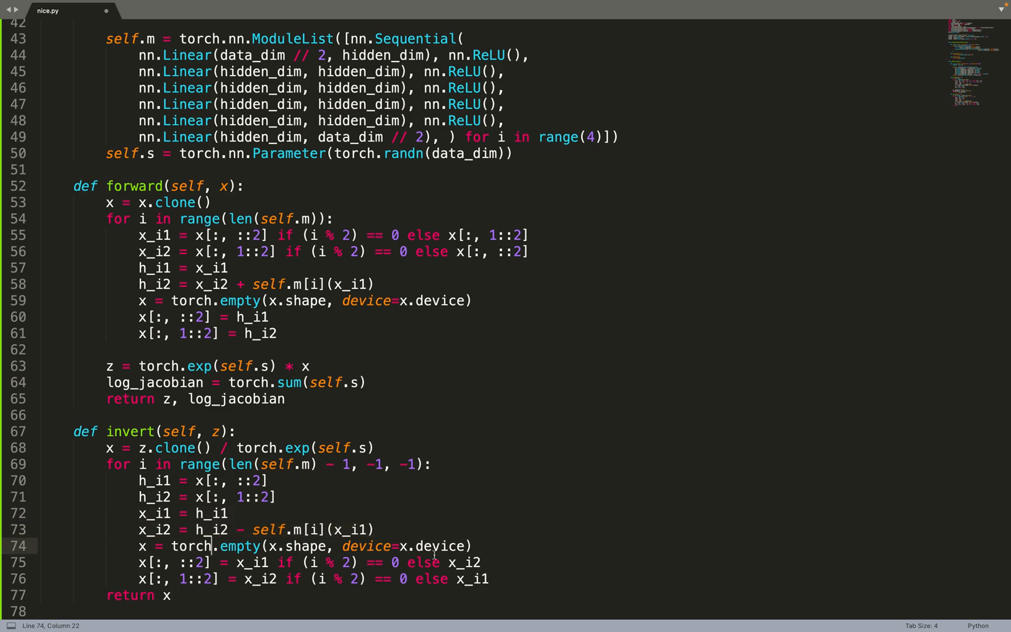
mouse_move(292, 580)
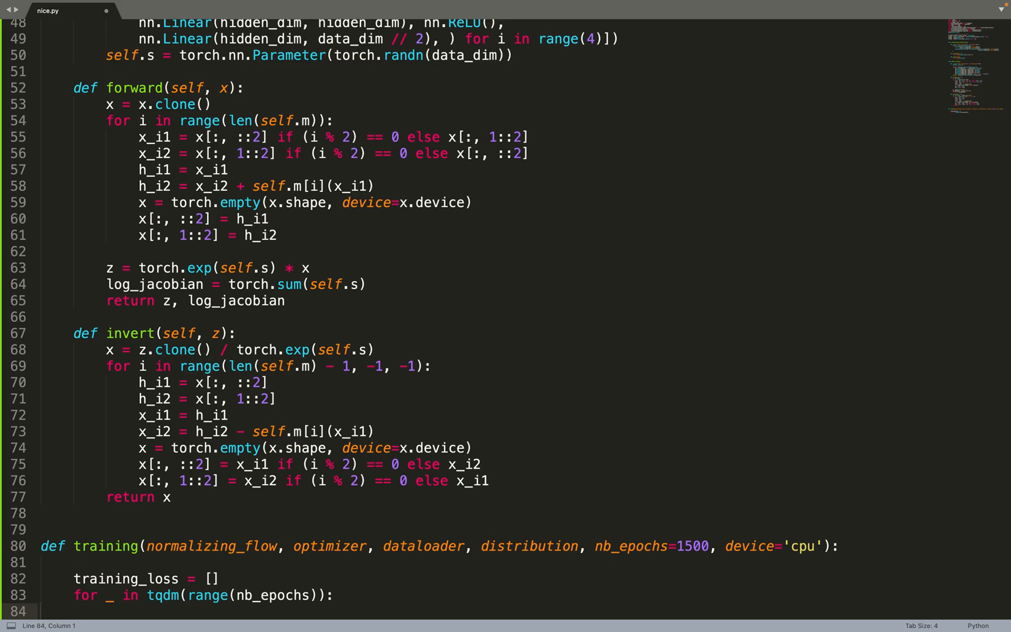
- Type the training function's batch loop and negative log-likelihood loss
text(for batch in dataloader:)
text(return training_)
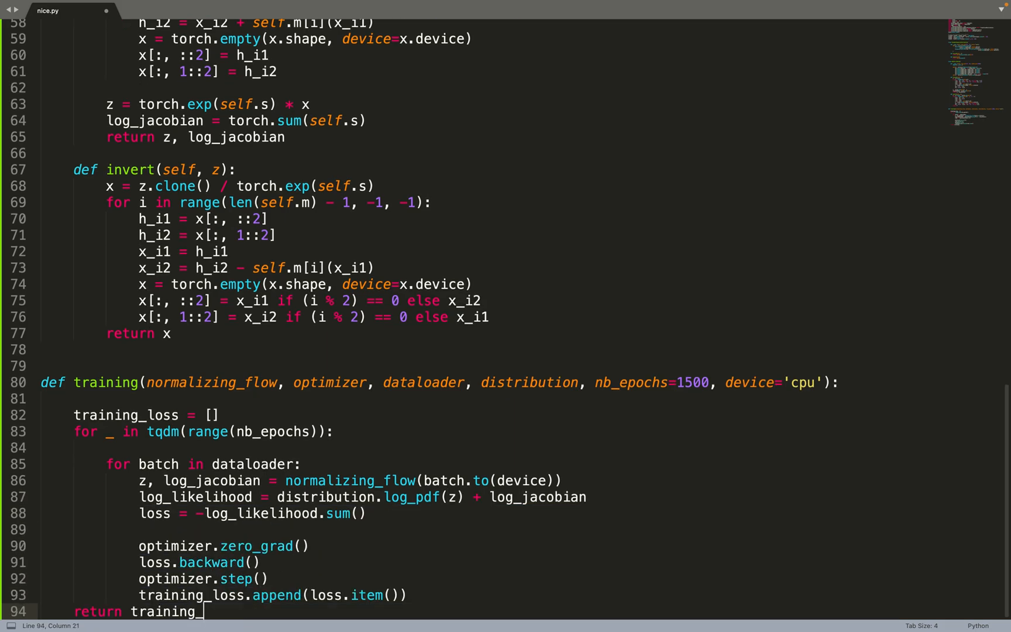
text(loss)
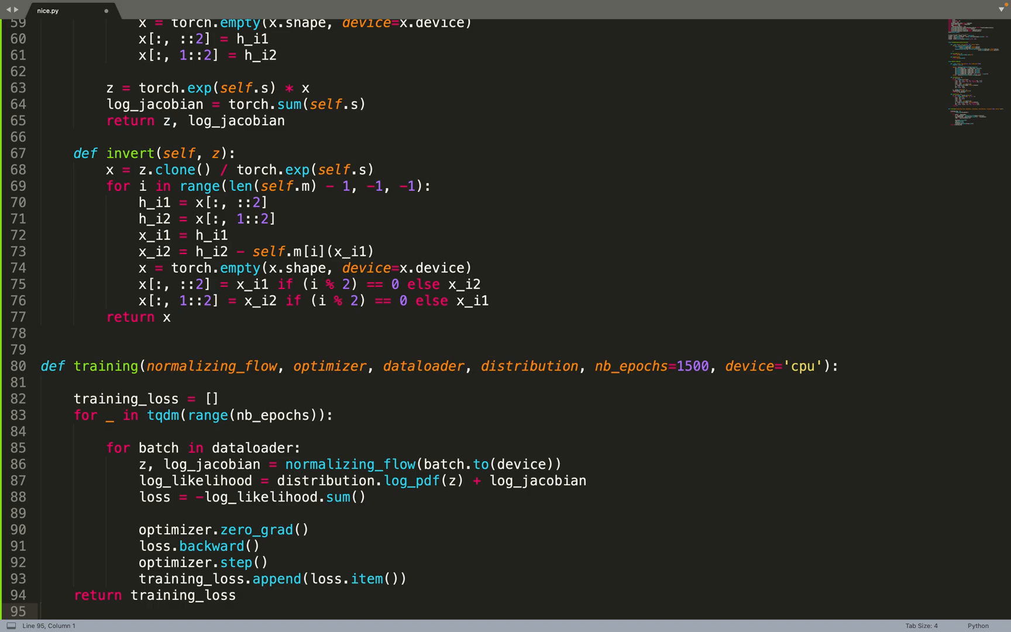
mouse_move(355, 465)
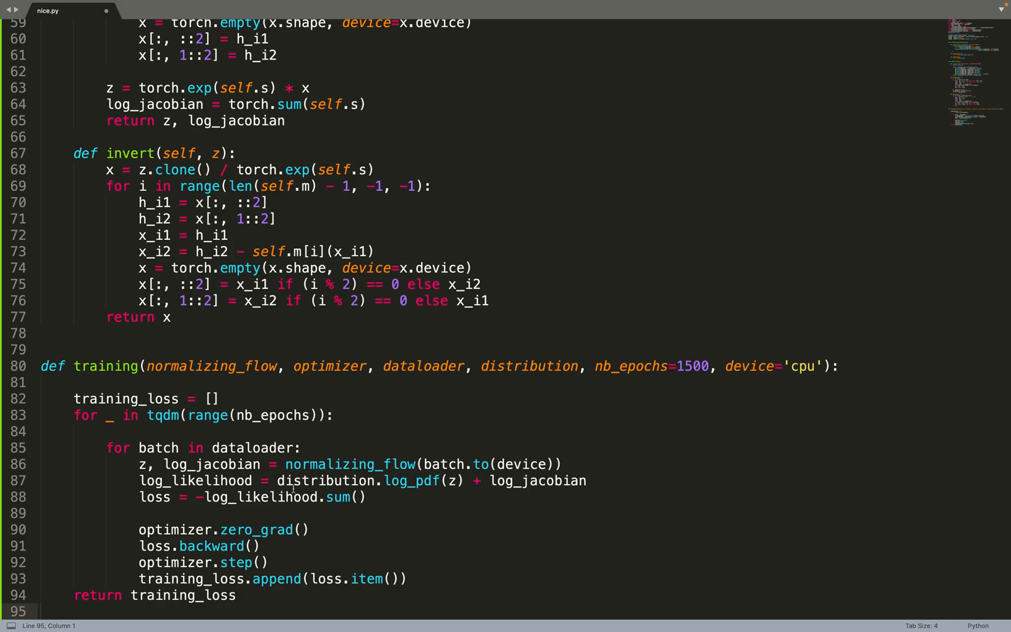
mouse_move(373, 499)
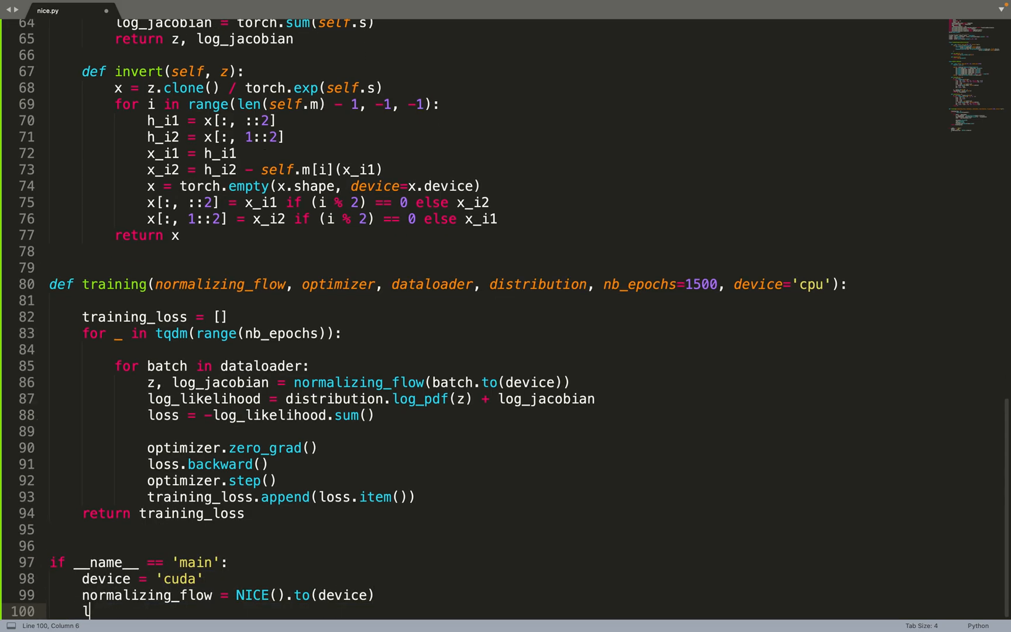
- Create logistic_distribution = StandardLogisticDistribution(device=device) in the main block
text(logistic_distribution = StandardLogisticDistribution(device=device))
text(dataloader = DataLoader(trainX, batch_size=32, shuffle=True))
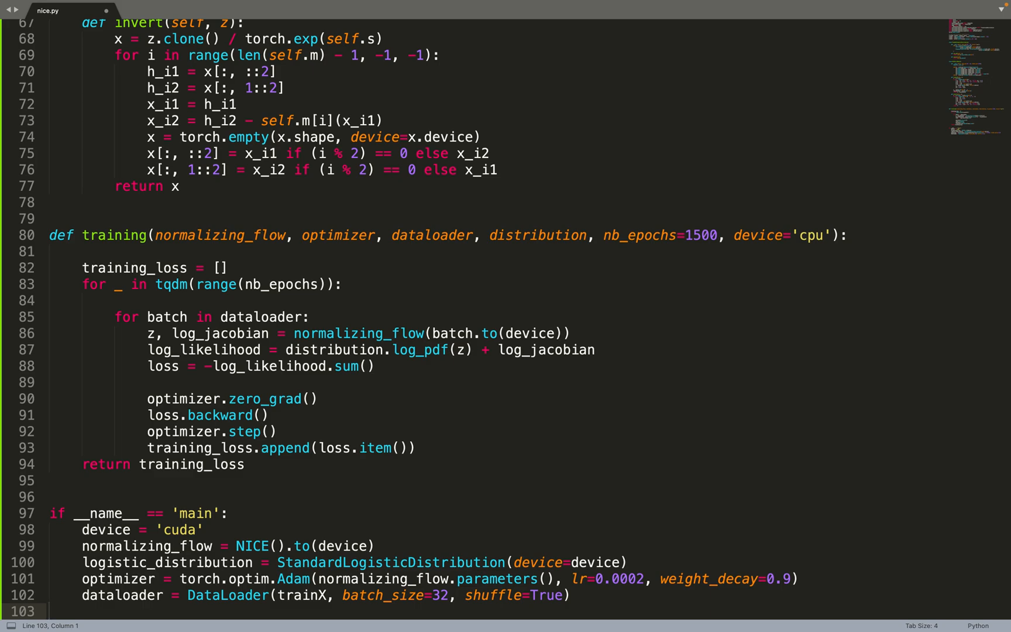
mouse_move(91, 563)
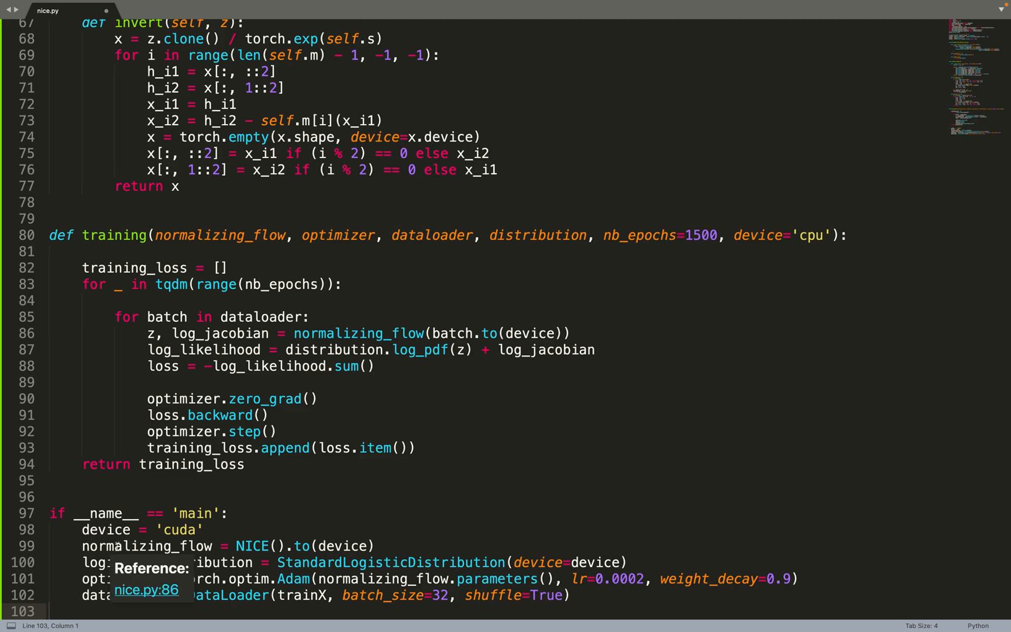
mouse_move(439, 548)
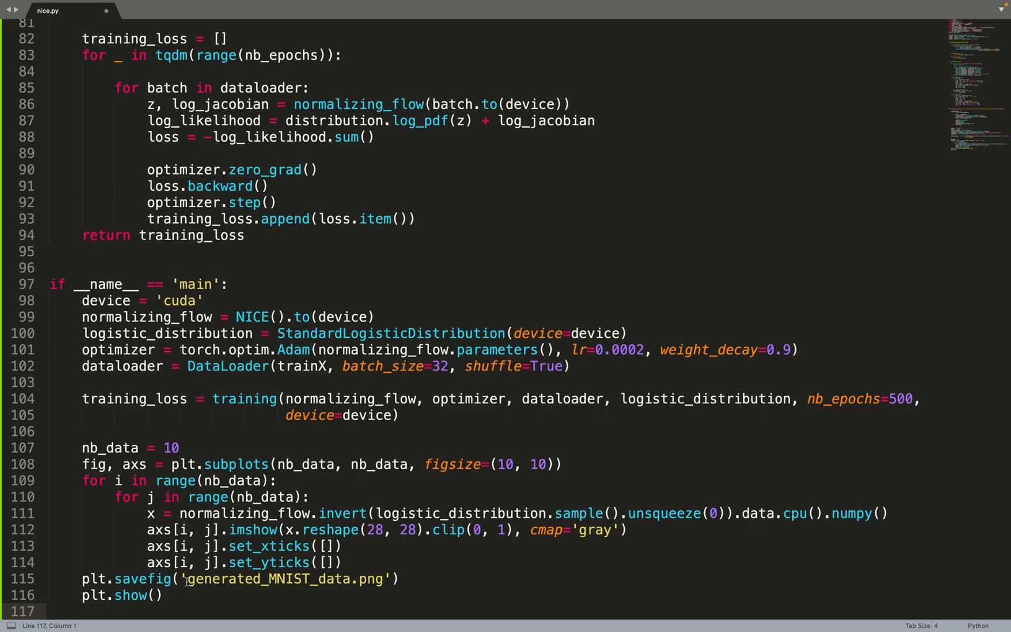
mouse_move(229, 514)
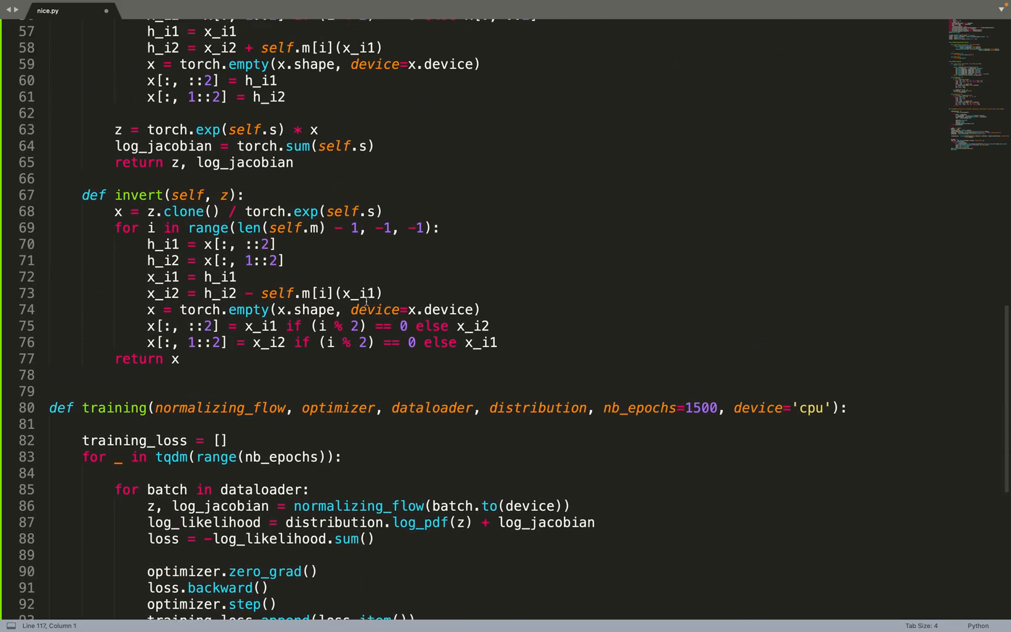
mouse_move(455, 522)
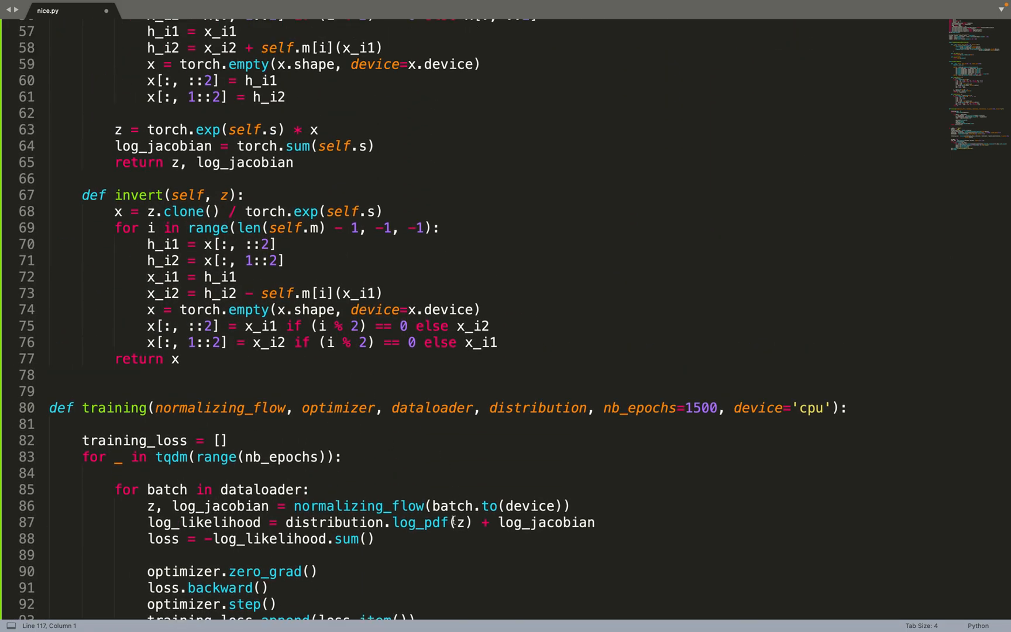
double_click(454, 505)
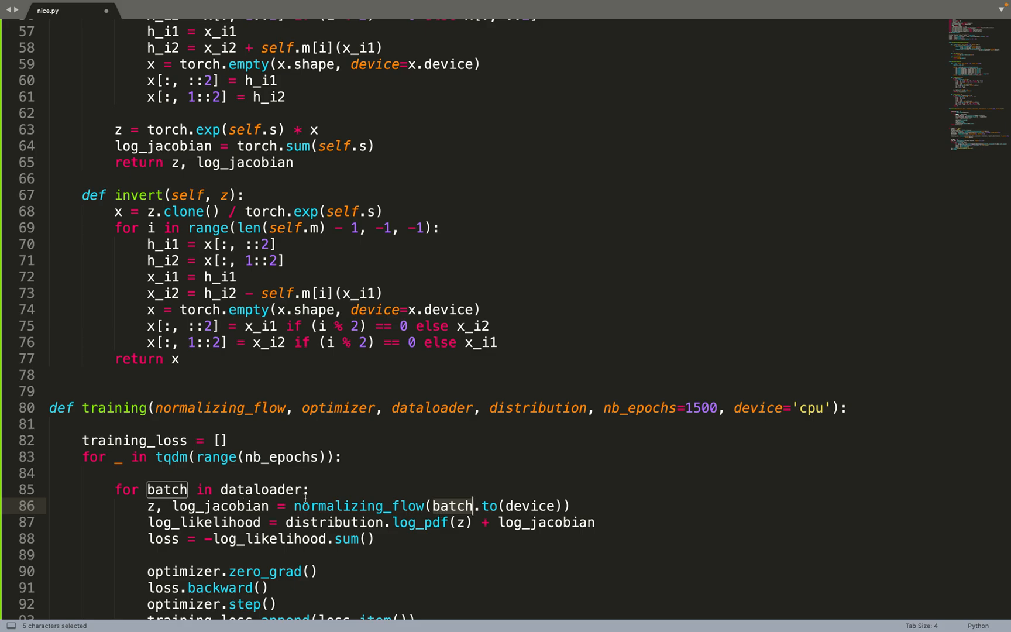
click(320, 505)
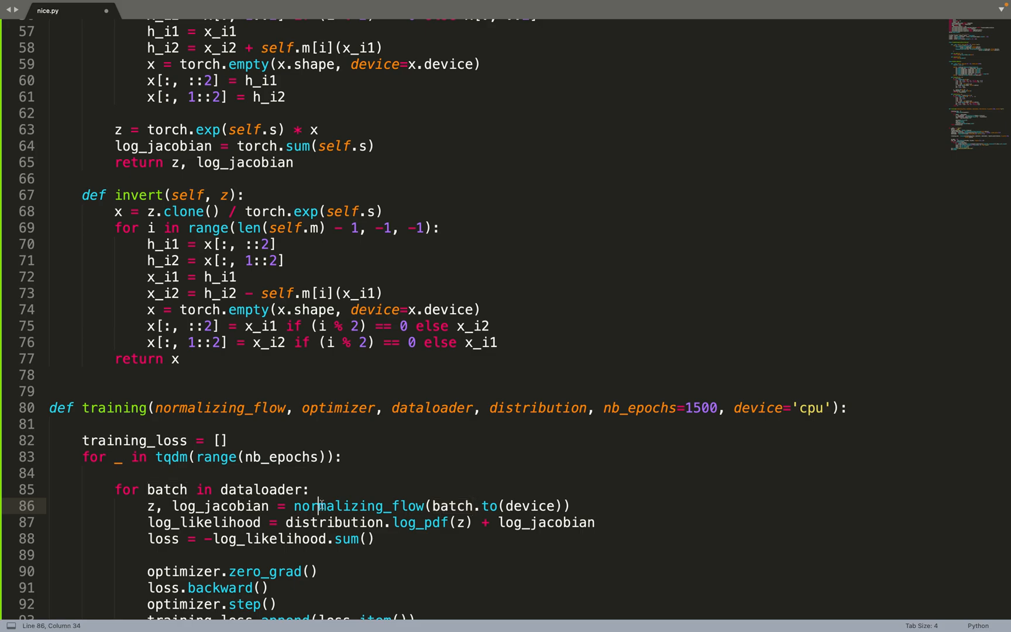
scroll(down, 3)
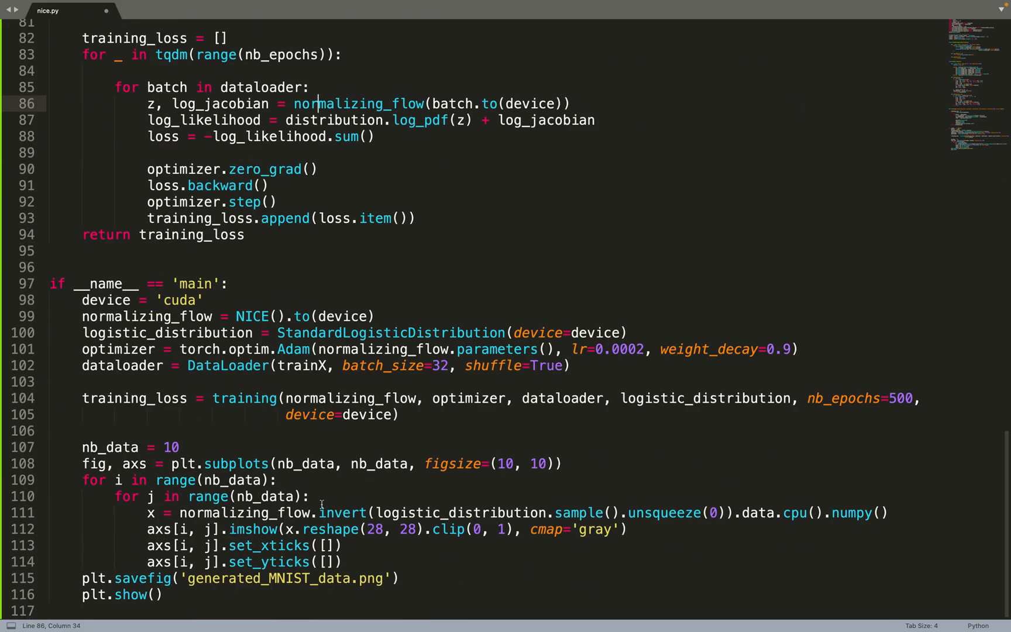
mouse_move(579, 513)
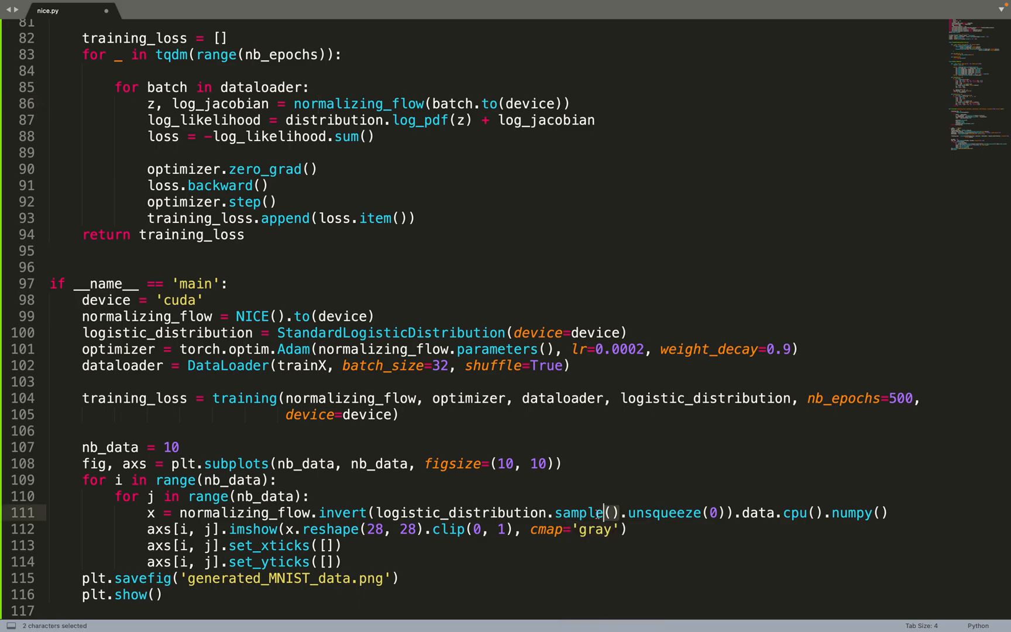
double_click(580, 513)
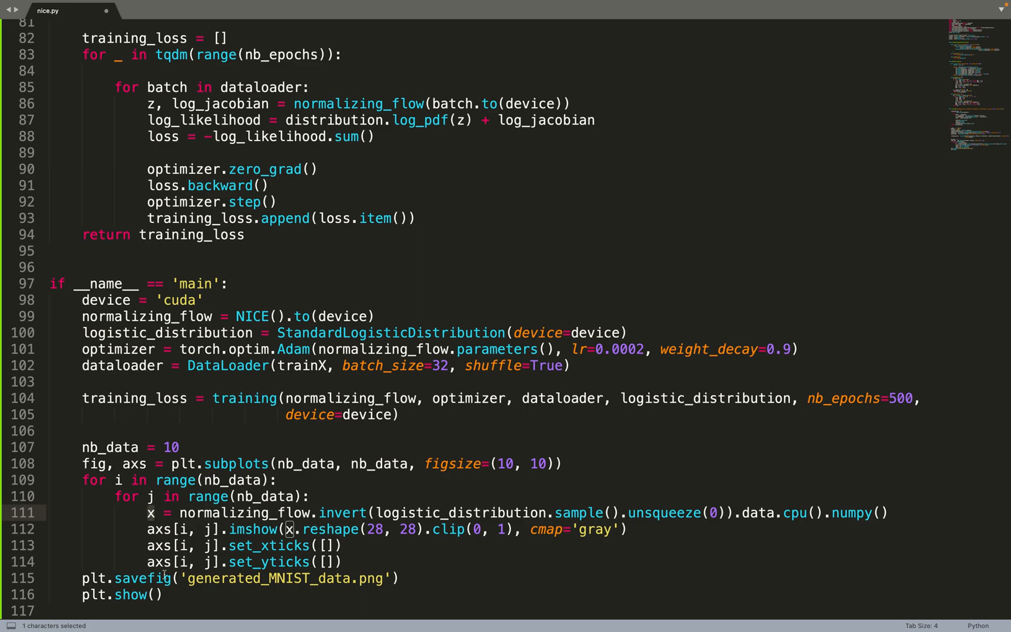
mouse_move(185, 593)
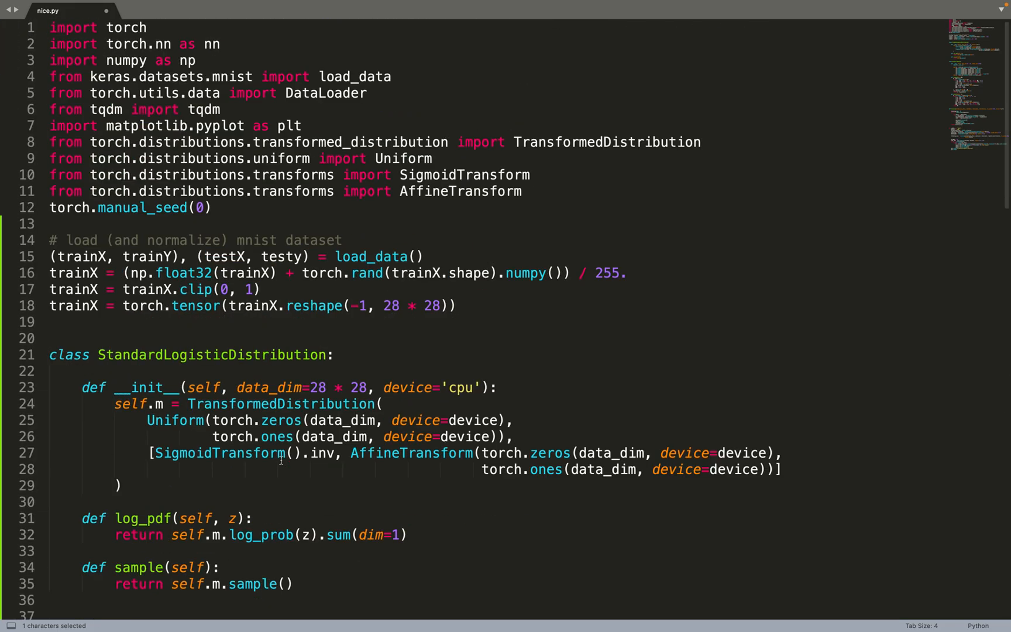
scroll(down, 3)
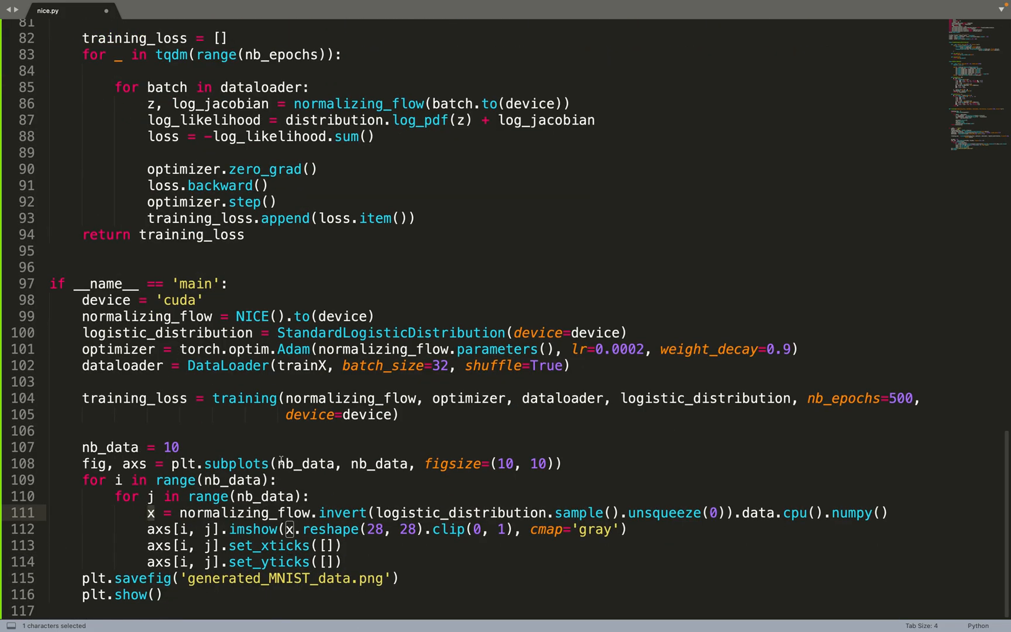